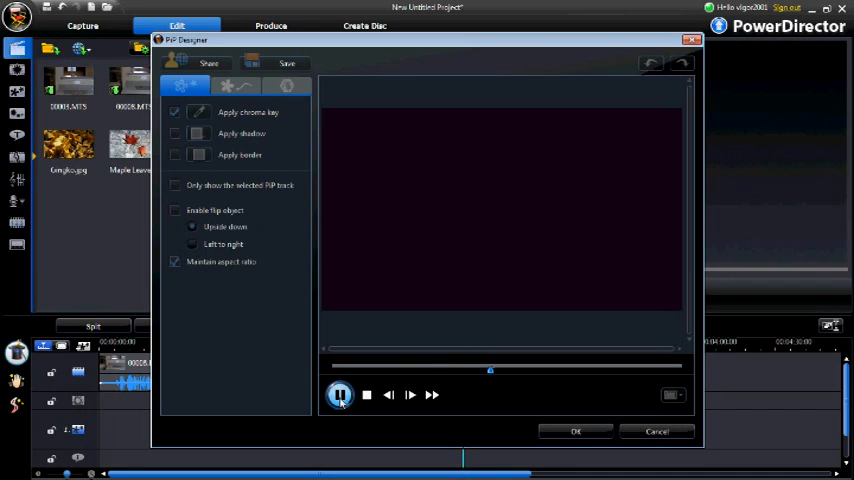
Step: Confirm the PiP Designer changes with OK, closing the designer
{"action": "left_click", "coordinate": [575, 430]}
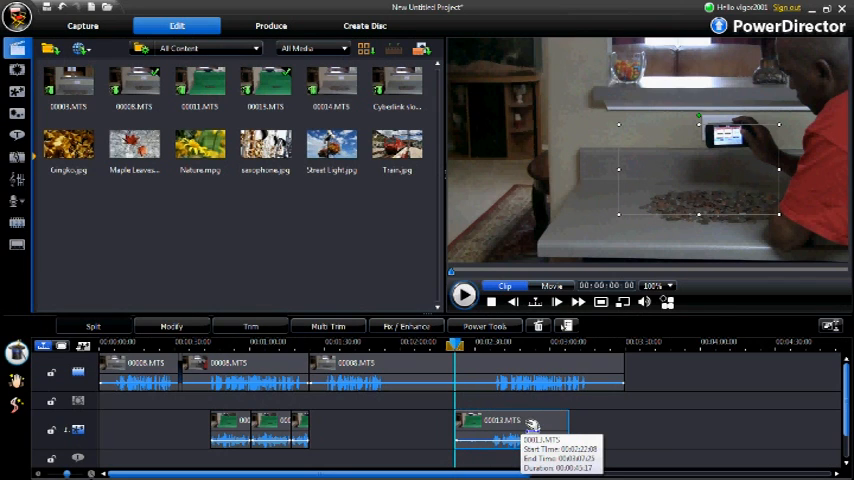